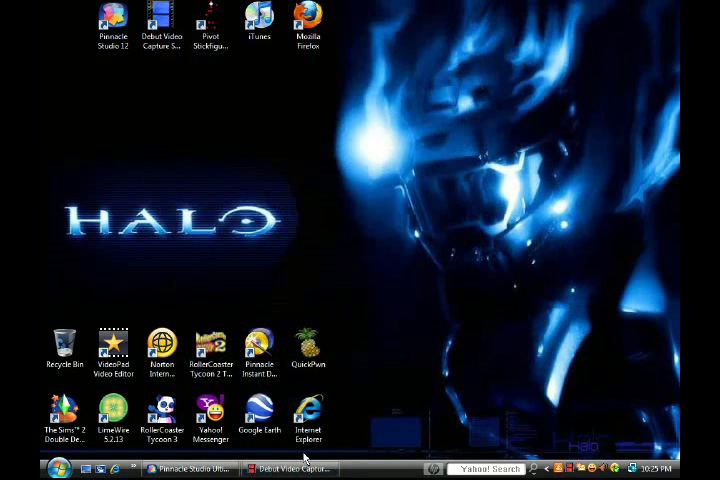
# Restore the Pinnacle Studio window to show project My Movie 13 with its two timeline clips
pyautogui.click(259, 415)
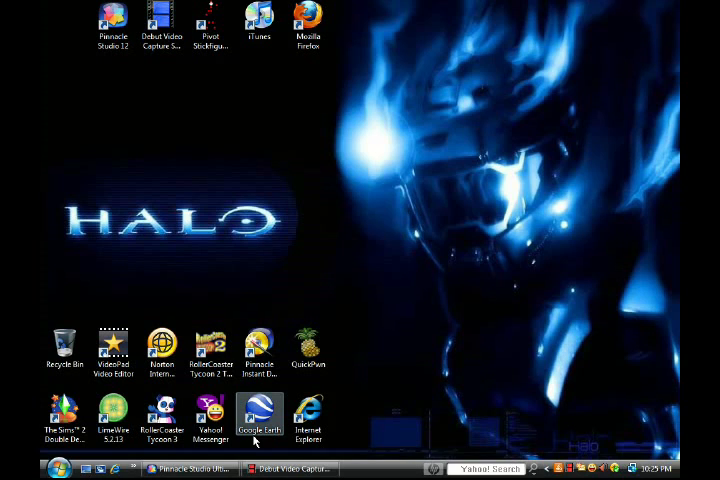
pyautogui.moveTo(188, 468)
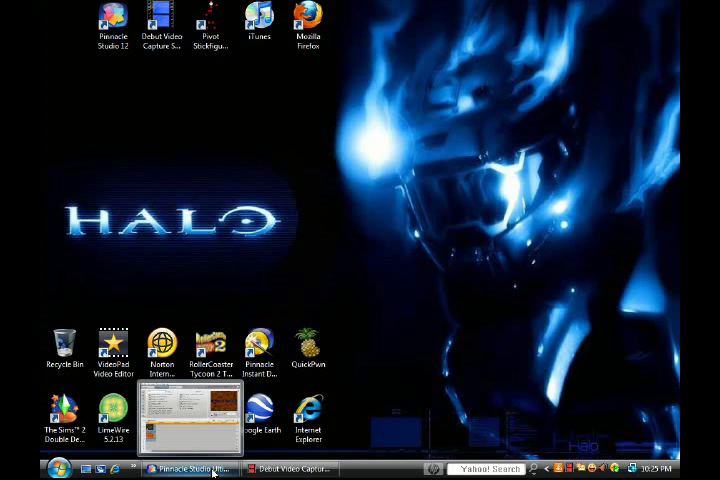
pyautogui.click(188, 468)
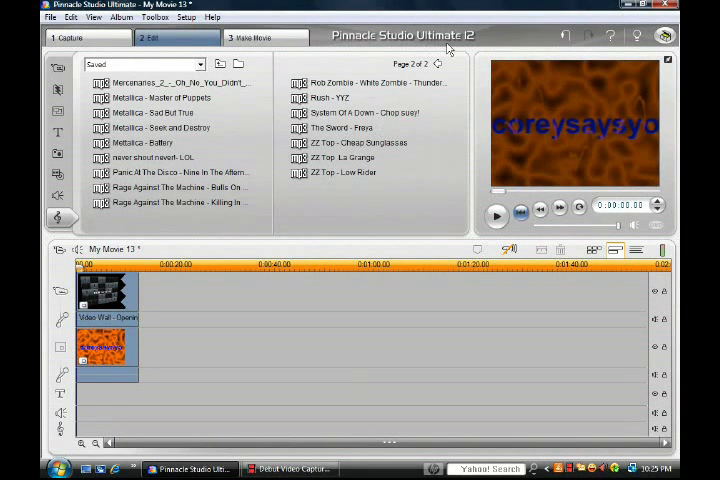
pyautogui.moveTo(447, 78)
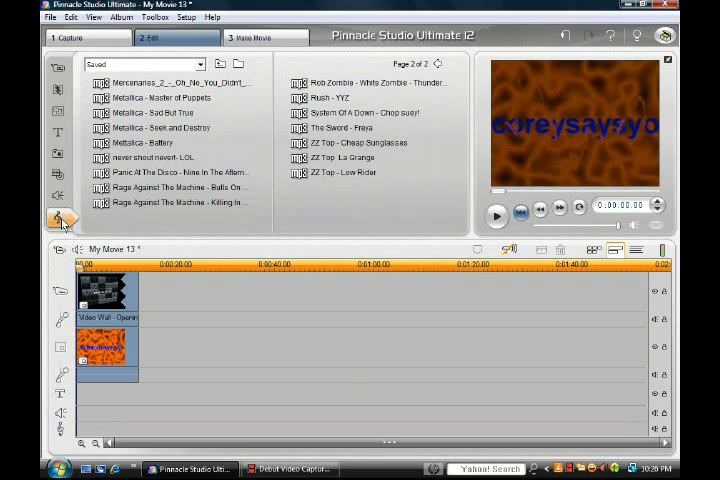
pyautogui.moveTo(60, 218)
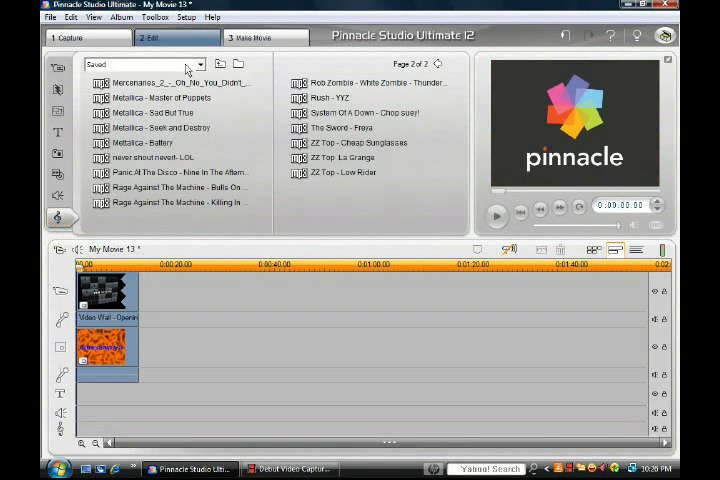
pyautogui.moveTo(278, 142)
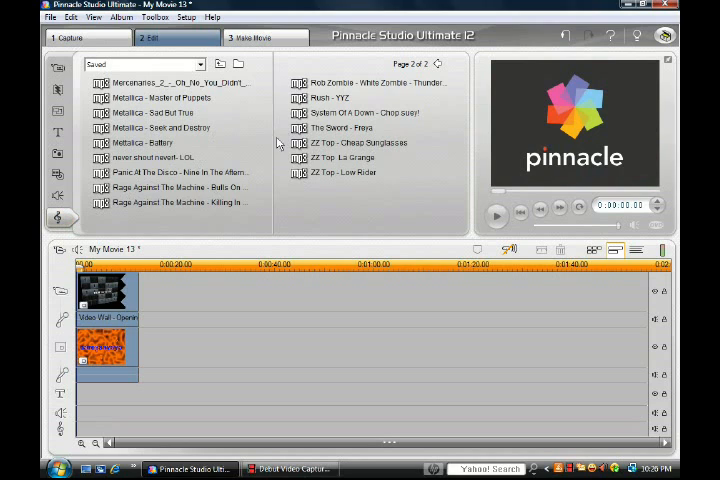
pyautogui.moveTo(285, 118)
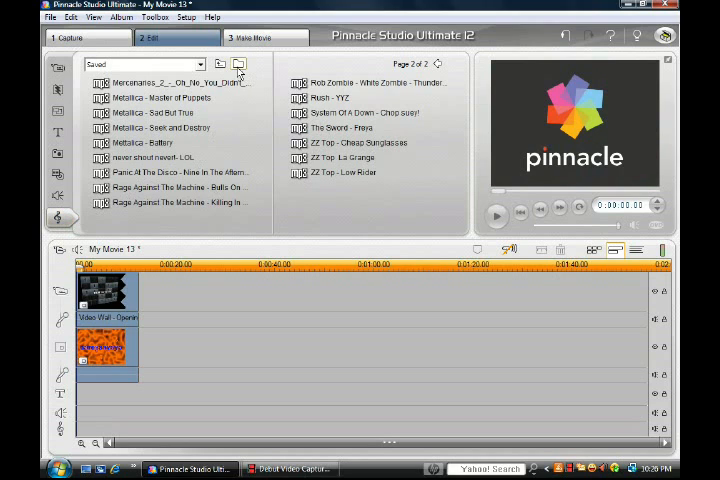
pyautogui.moveTo(238, 64)
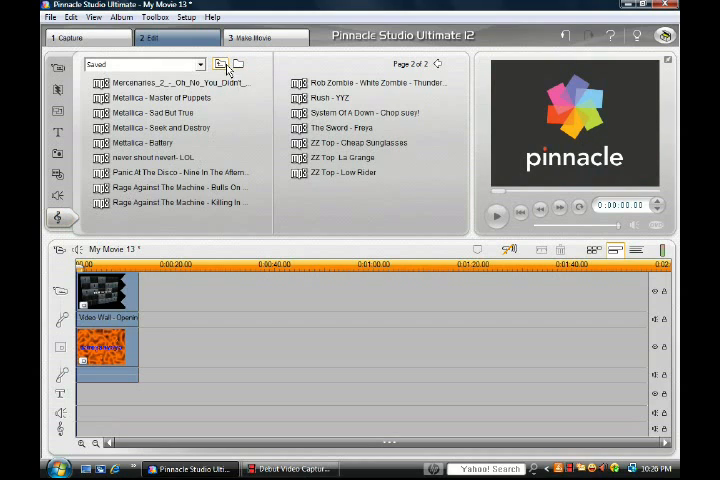
# Browse the album to the LimeWire > Saved folder and highlight the song Rush - YYZ
pyautogui.click(221, 64)
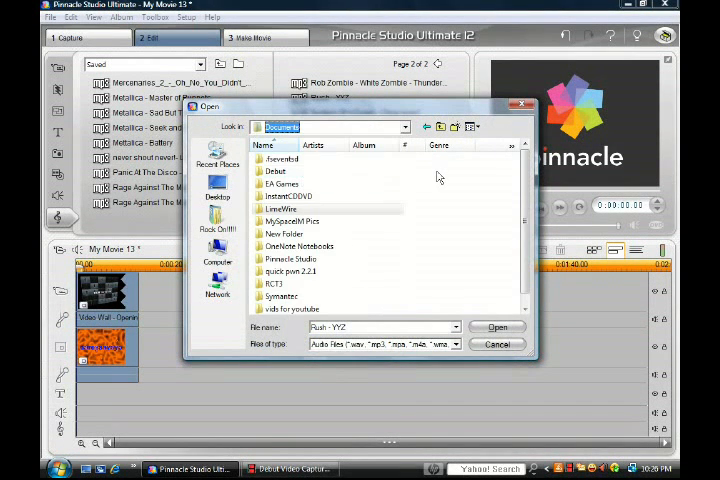
pyautogui.click(405, 126)
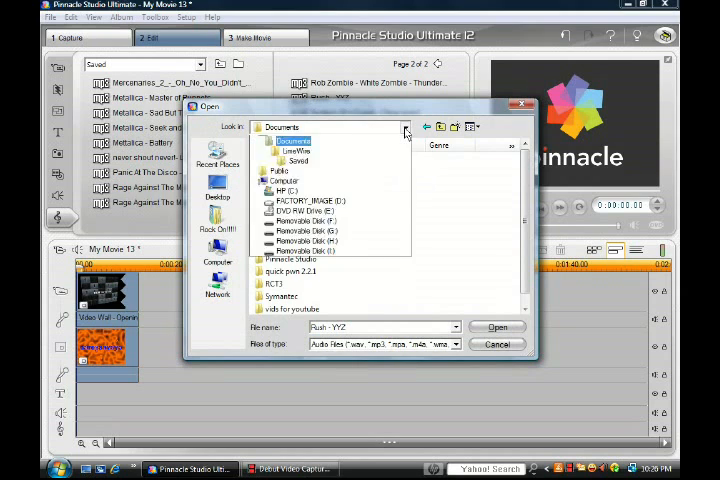
pyautogui.click(405, 126)
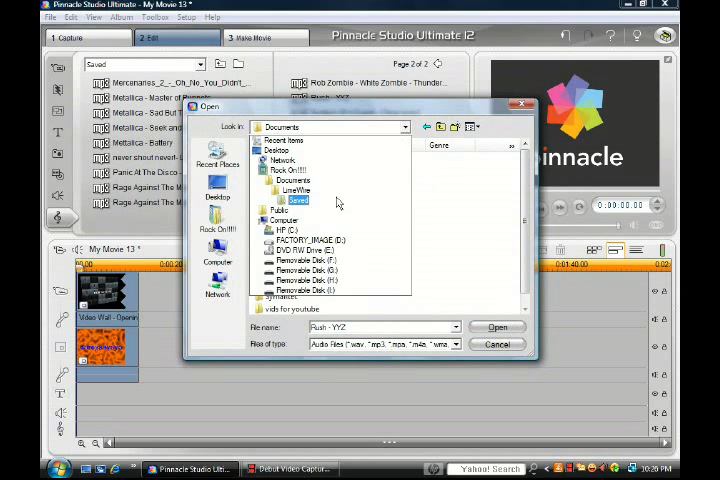
pyautogui.click(295, 190)
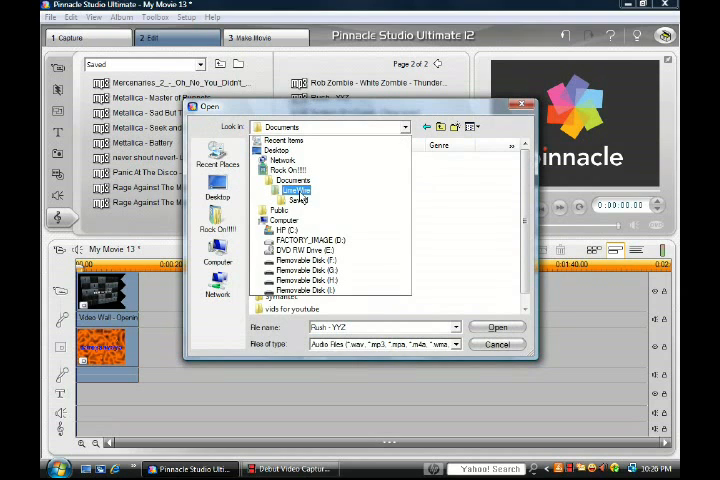
pyautogui.doubleClick(294, 191)
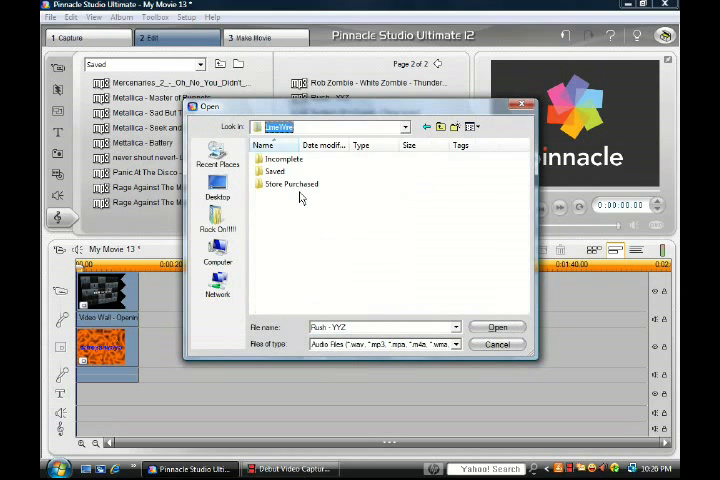
pyautogui.click(275, 171)
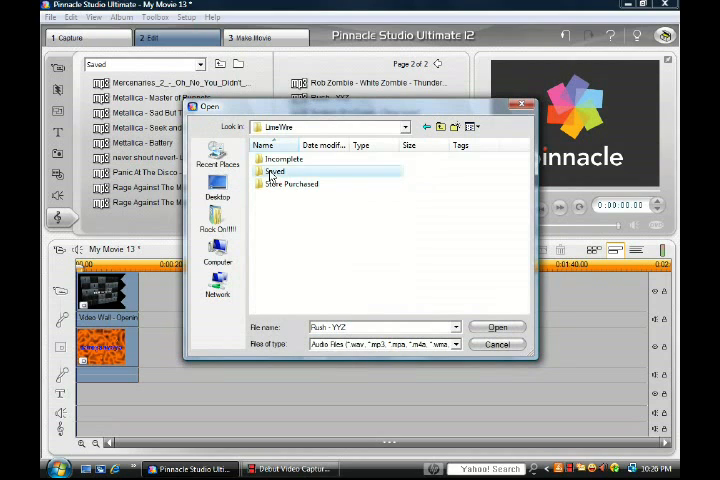
pyautogui.doubleClick(275, 171)
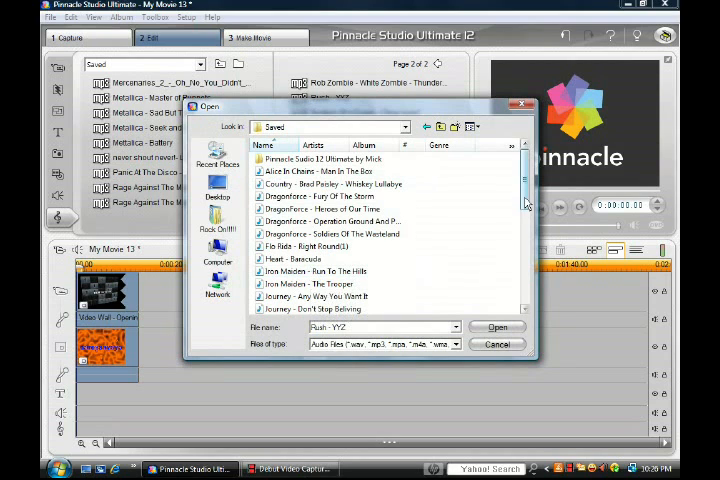
pyautogui.scroll(-3)
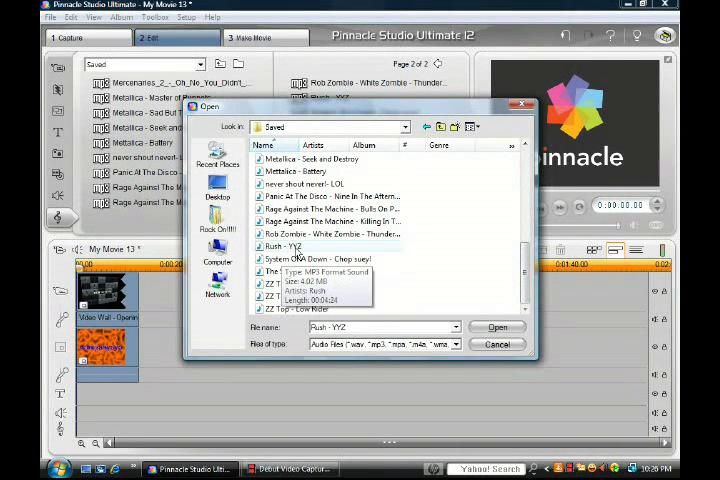
pyautogui.click(497, 327)
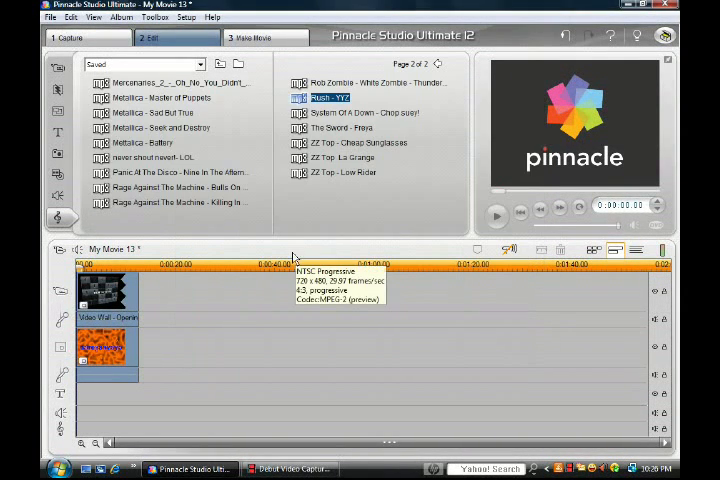
pyautogui.moveTo(275, 215)
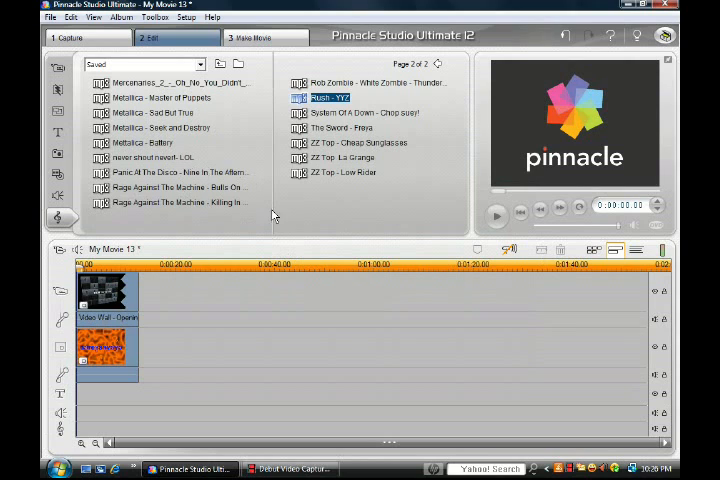
pyautogui.moveTo(437, 63)
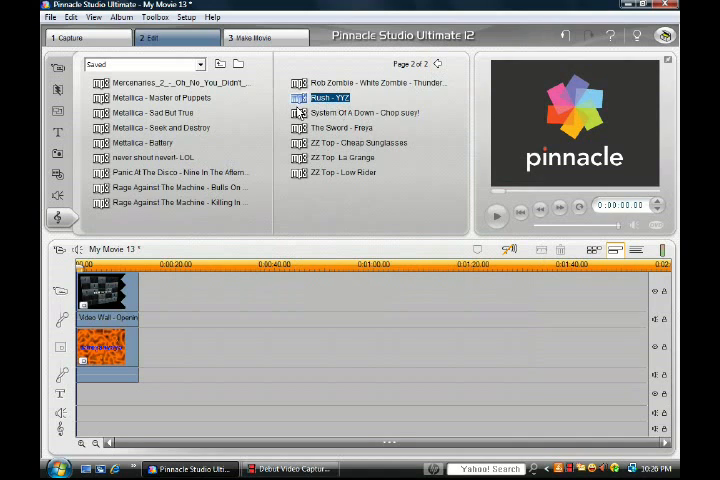
pyautogui.moveTo(330, 112)
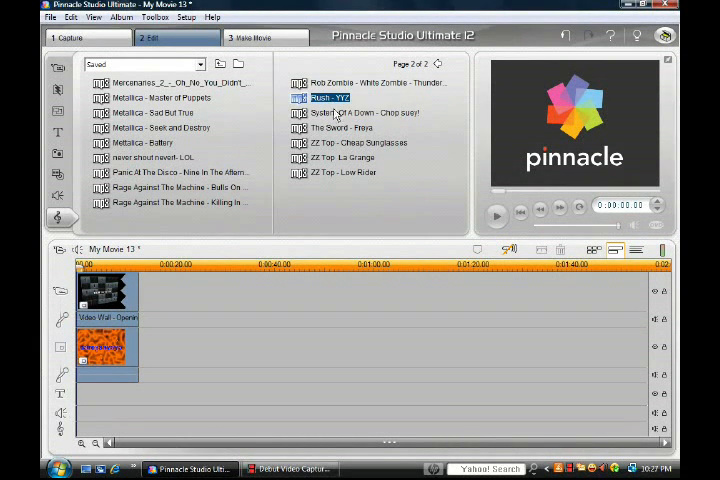
pyautogui.moveTo(390, 148)
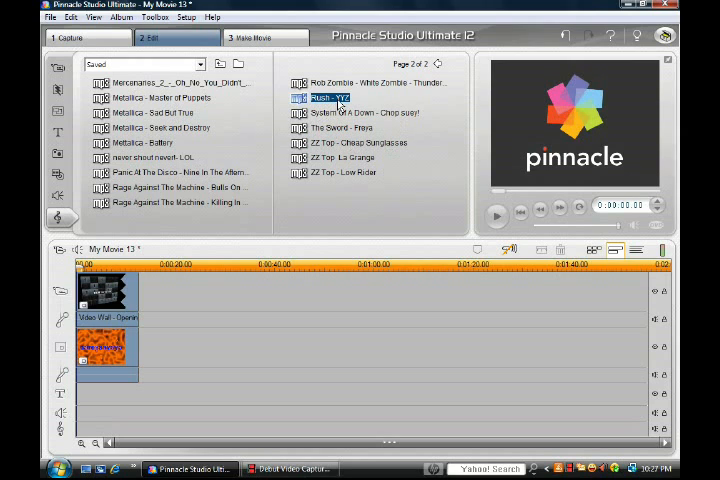
pyautogui.moveTo(265, 189)
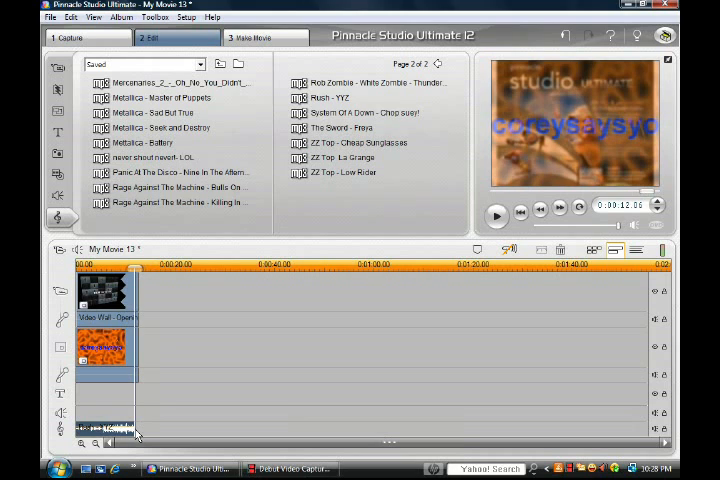
pyautogui.moveTo(156, 430)
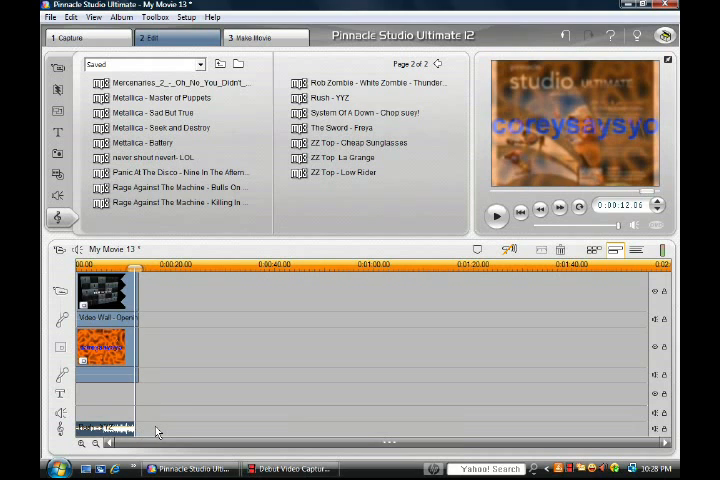
pyautogui.moveTo(181, 413)
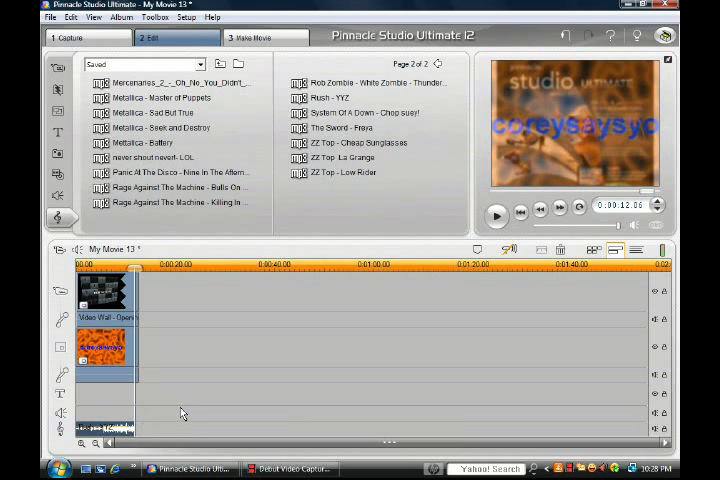
pyautogui.moveTo(170, 403)
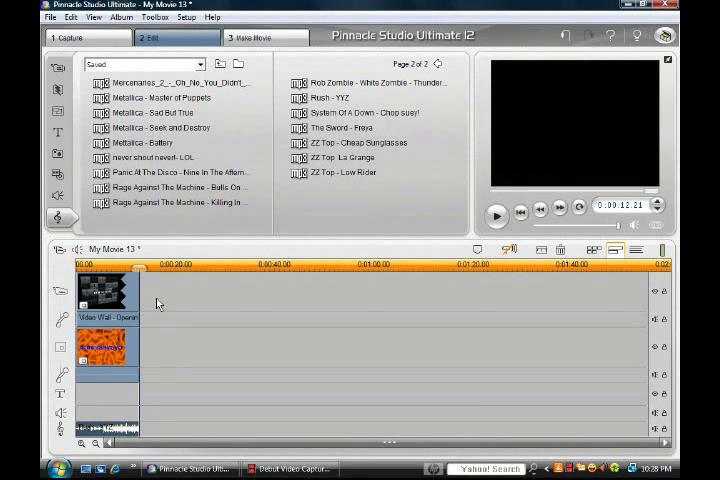
# Rewind the movie to the start of the timeline
pyautogui.click(496, 215)
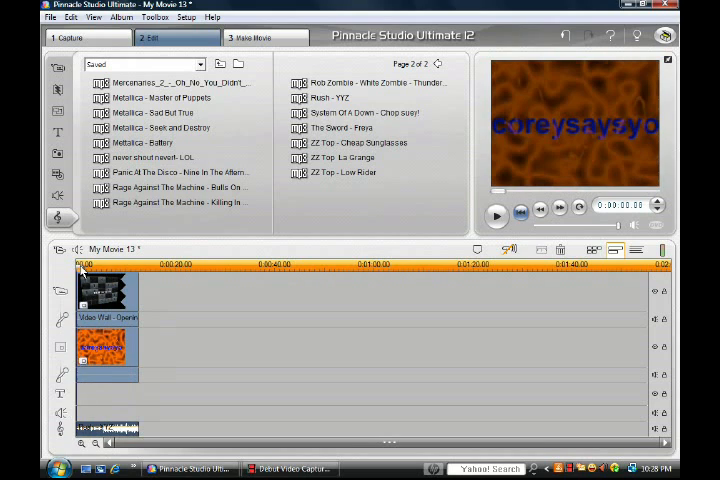